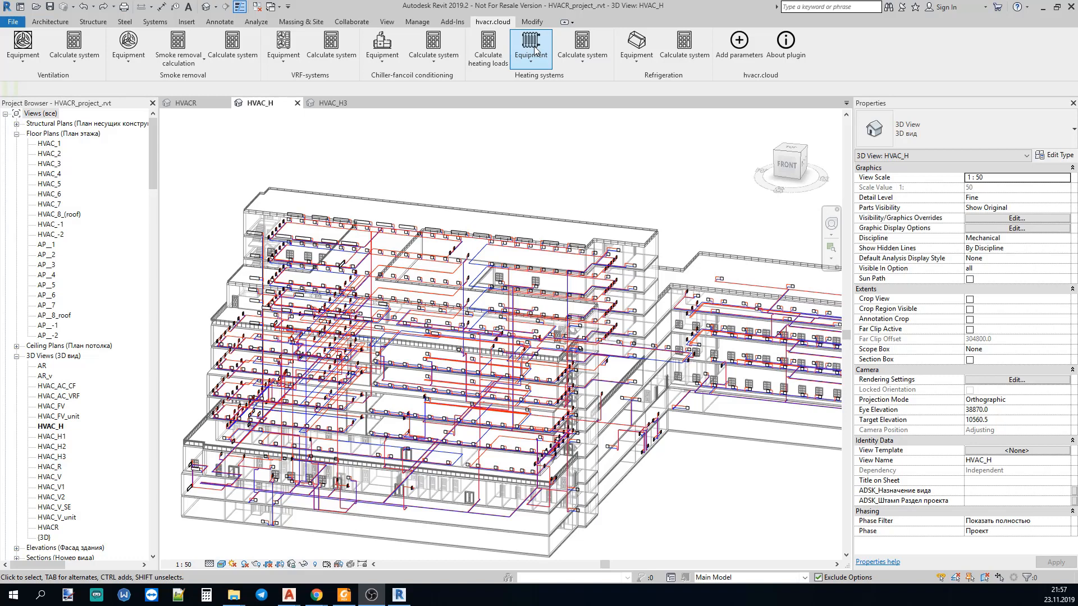
# Run Calculate sizes on a selected heating pipe in HVAC_H3 at 100 Pa/m and 1 m/s
pyautogui.click(531, 48)
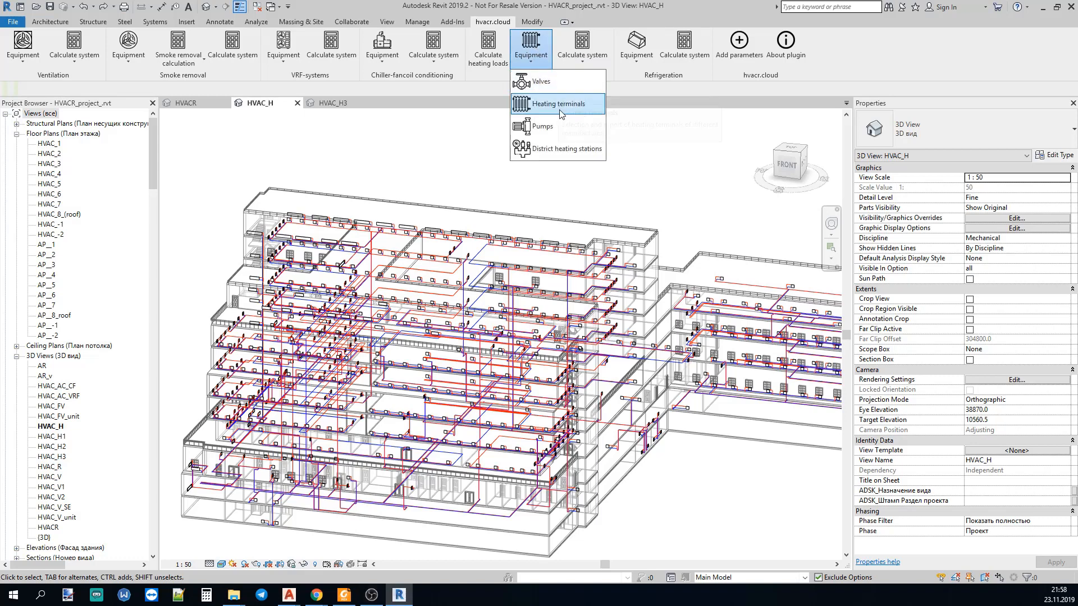
pyautogui.moveTo(544, 127)
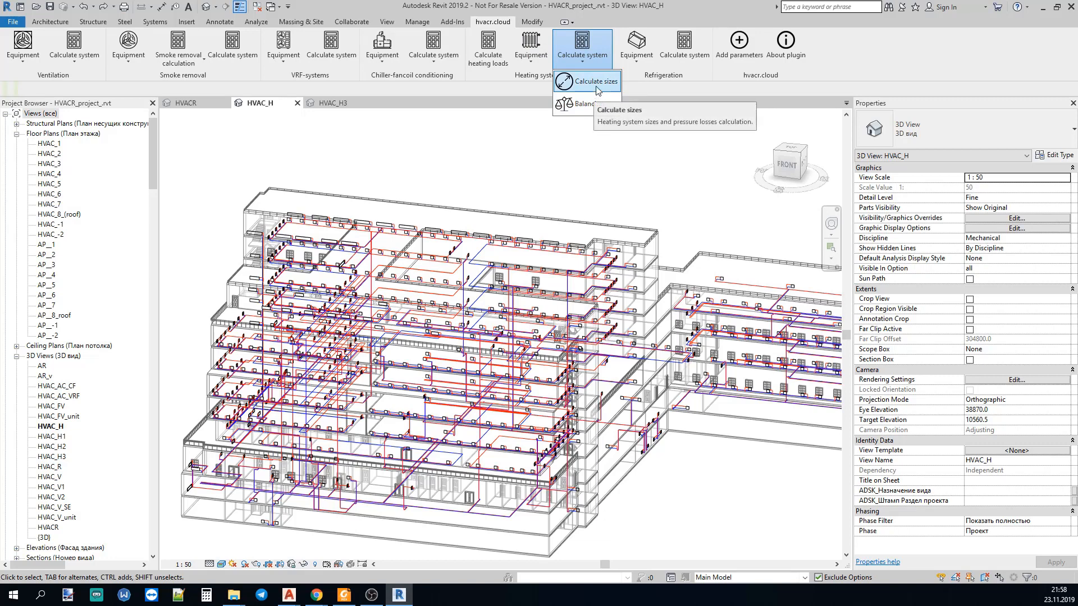
pyautogui.moveTo(584, 103)
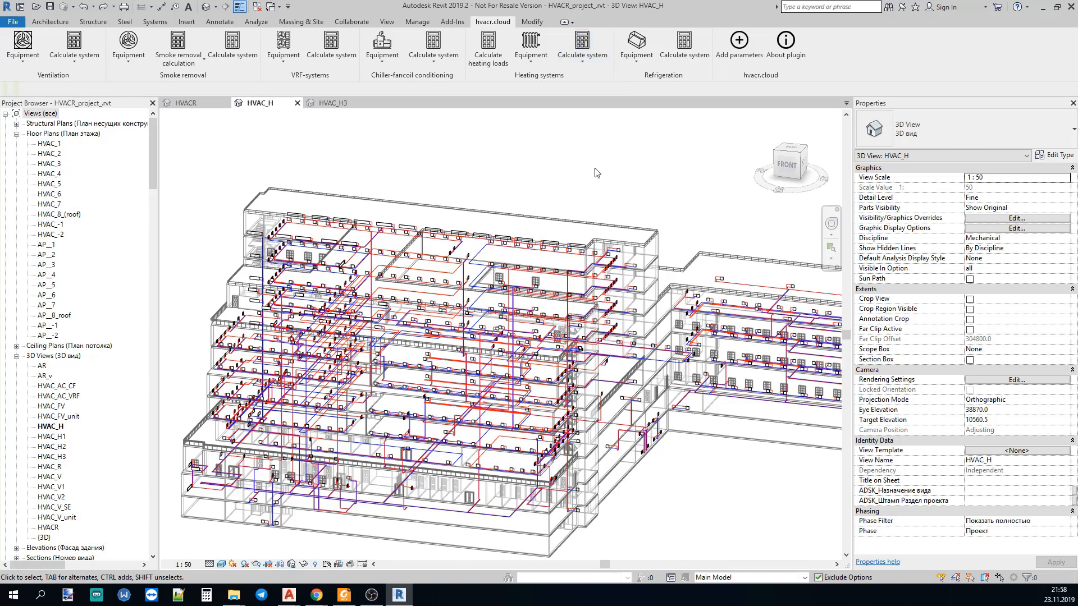
pyautogui.moveTo(583, 154)
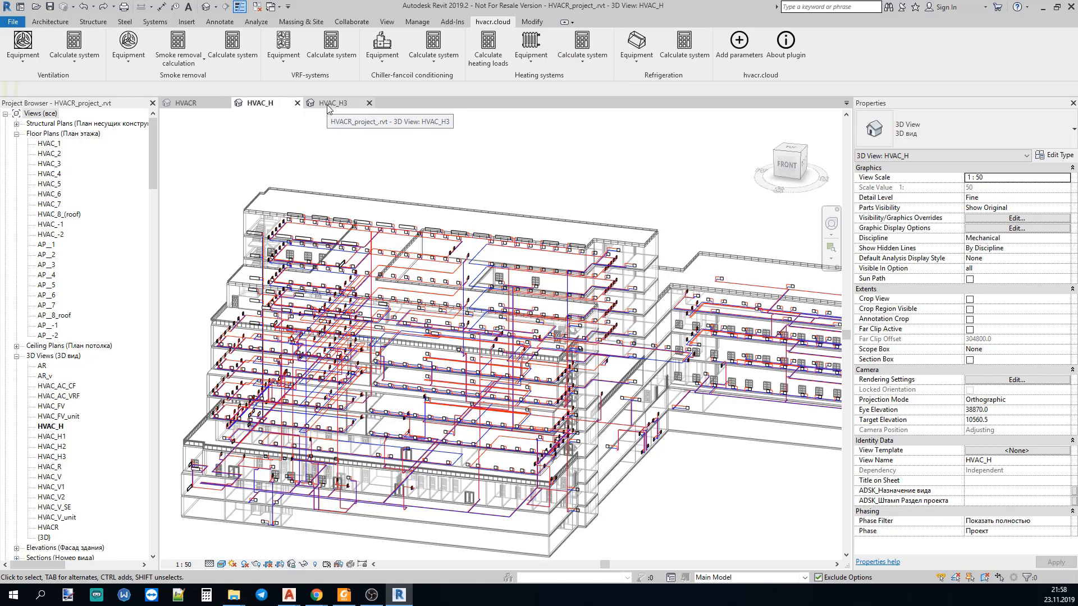
pyautogui.click(332, 102)
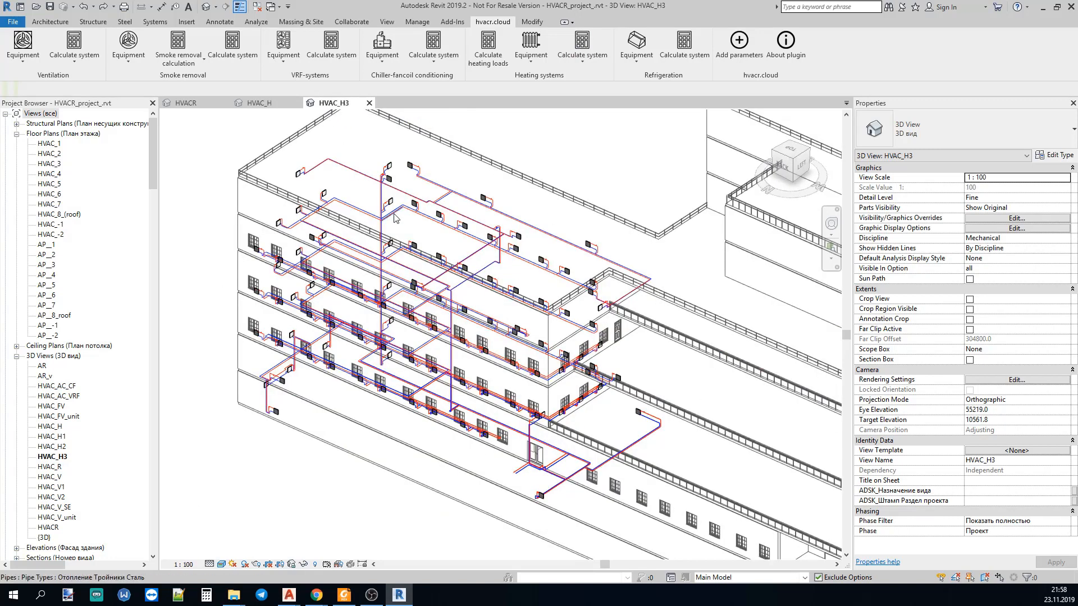
pyautogui.moveTo(395, 219)
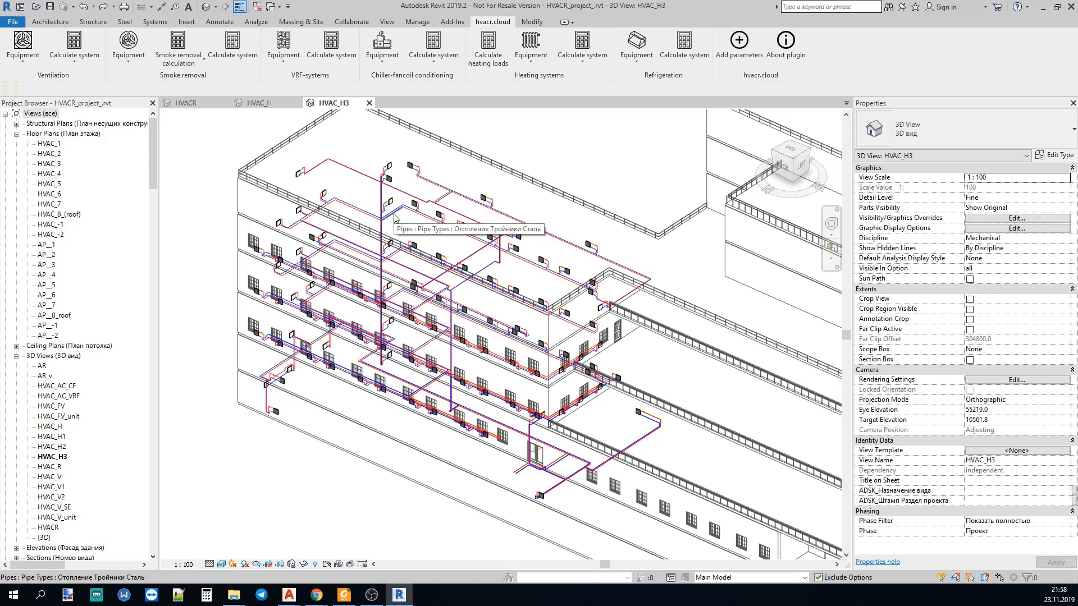
pyautogui.click(378, 185)
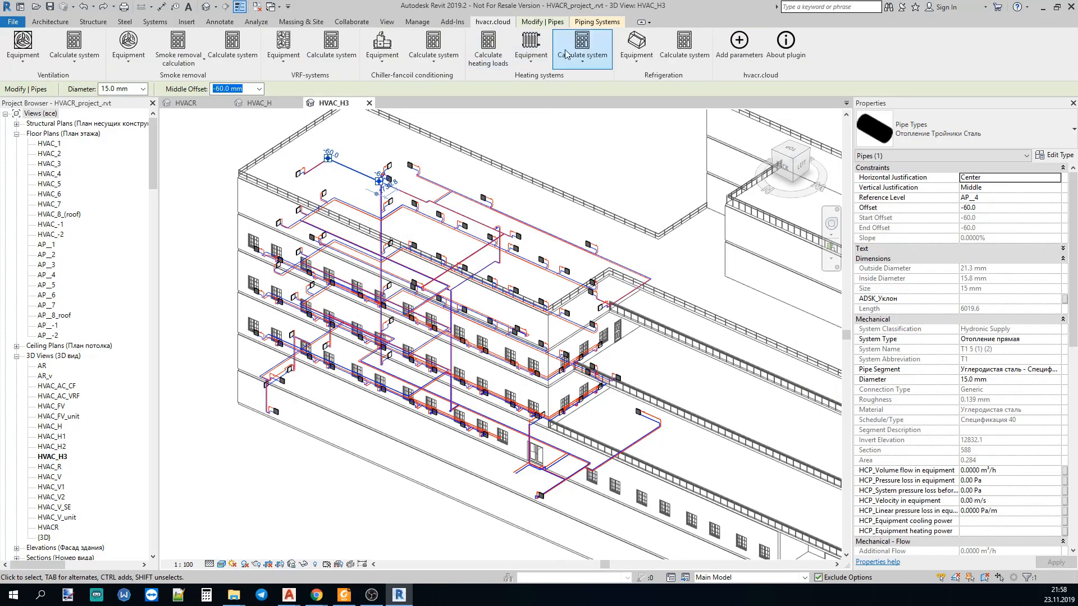
pyautogui.click(582, 49)
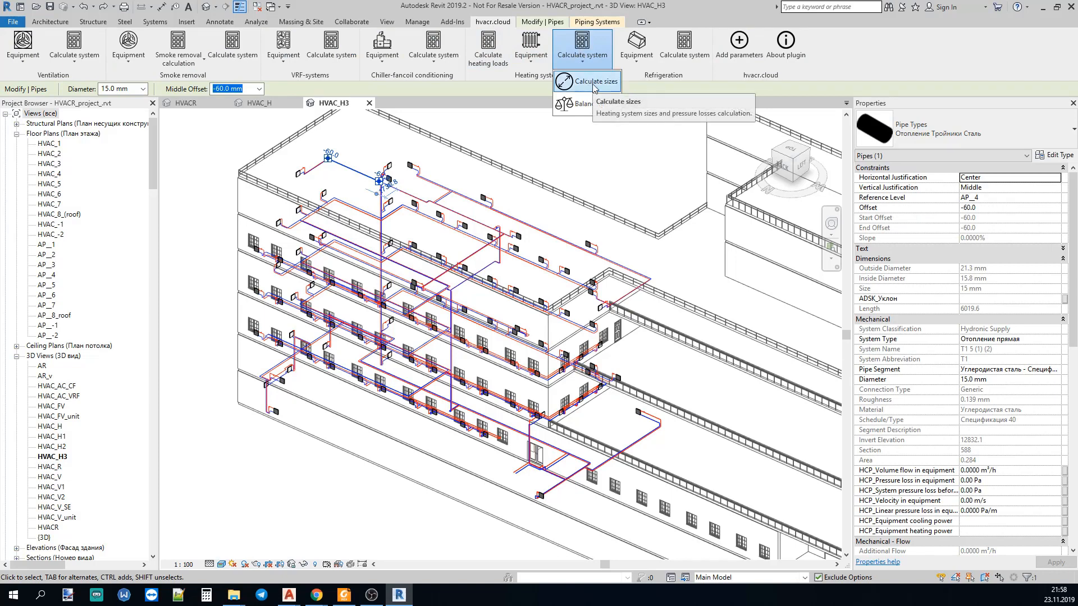
pyautogui.click(585, 82)
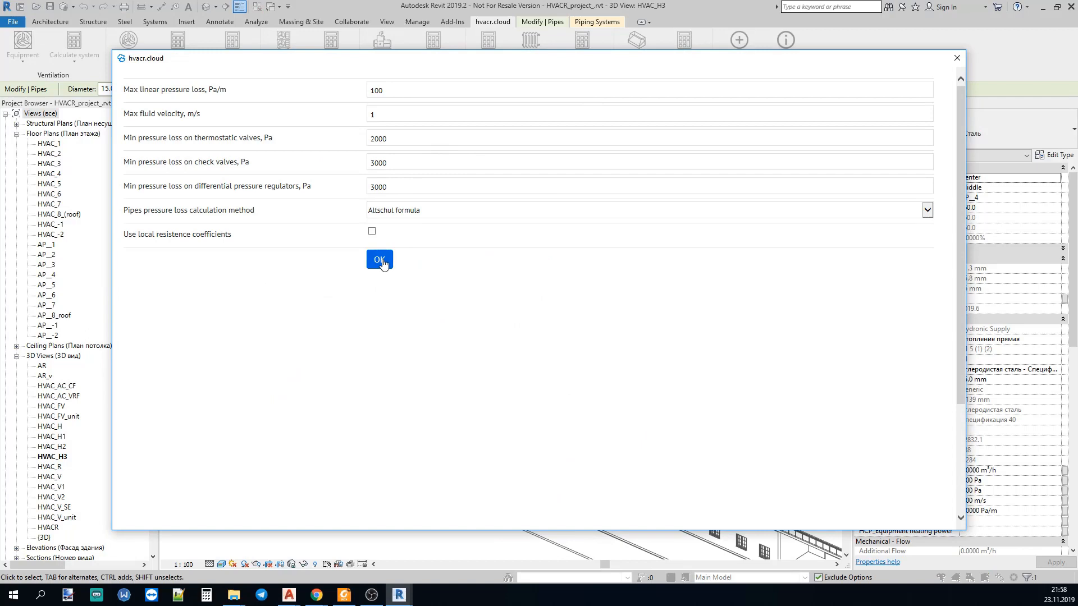
pyautogui.click(379, 259)
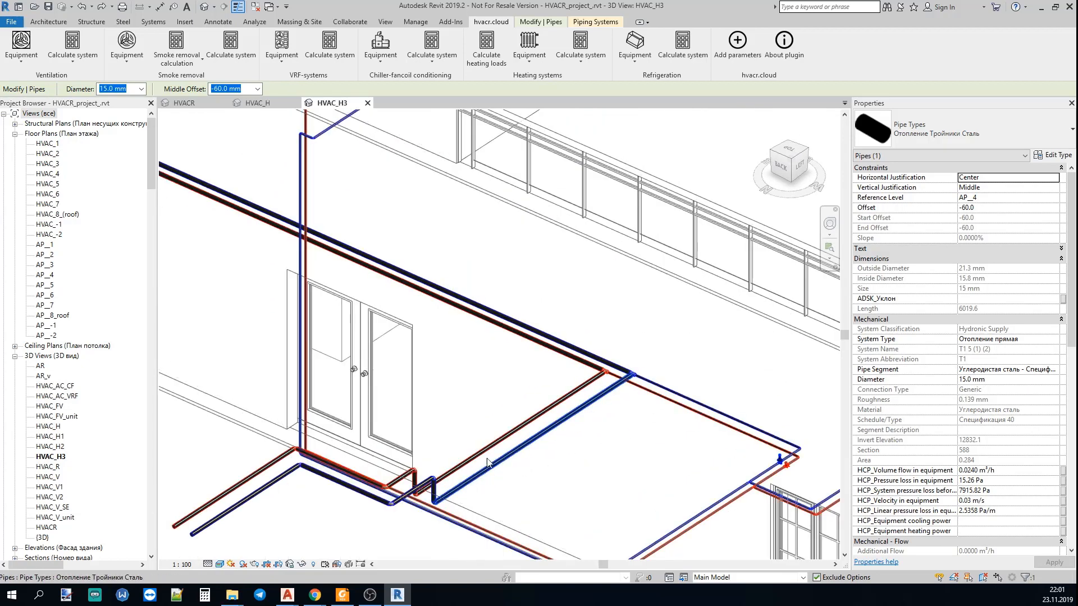
pyautogui.moveTo(541, 441)
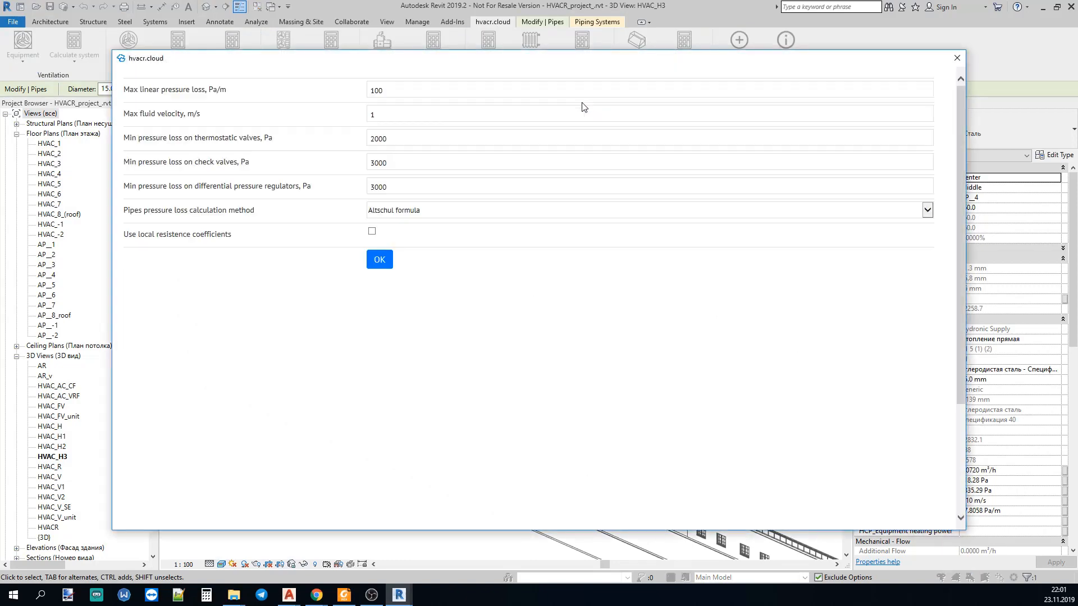
# Run the balancing so the ASV-PV valve gets regulator setting 10, then show the HVACR view
pyautogui.click(378, 259)
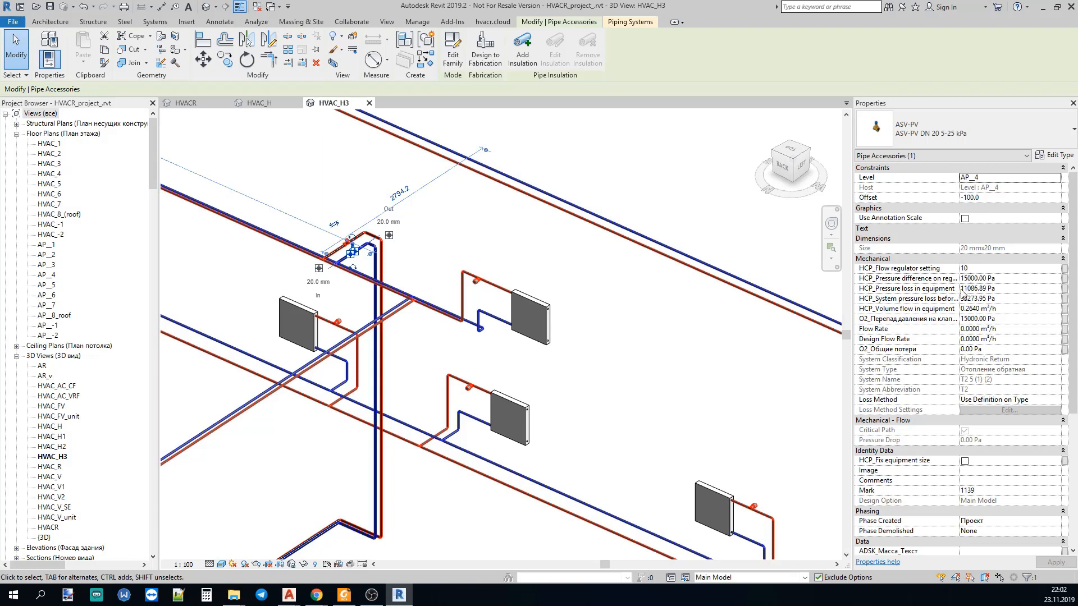
pyautogui.moveTo(938, 278)
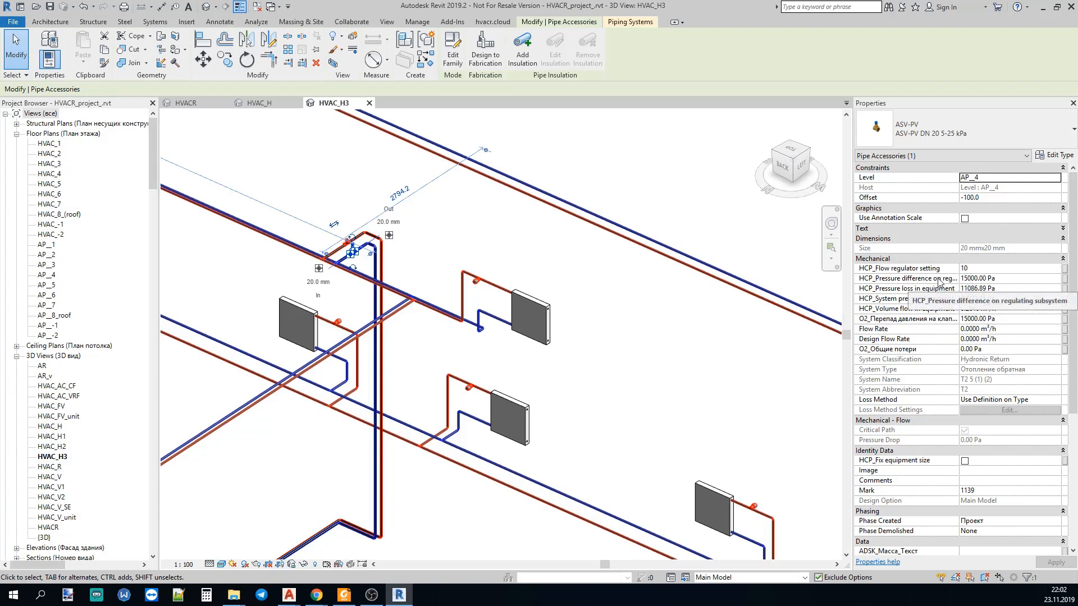
pyautogui.moveTo(984, 310)
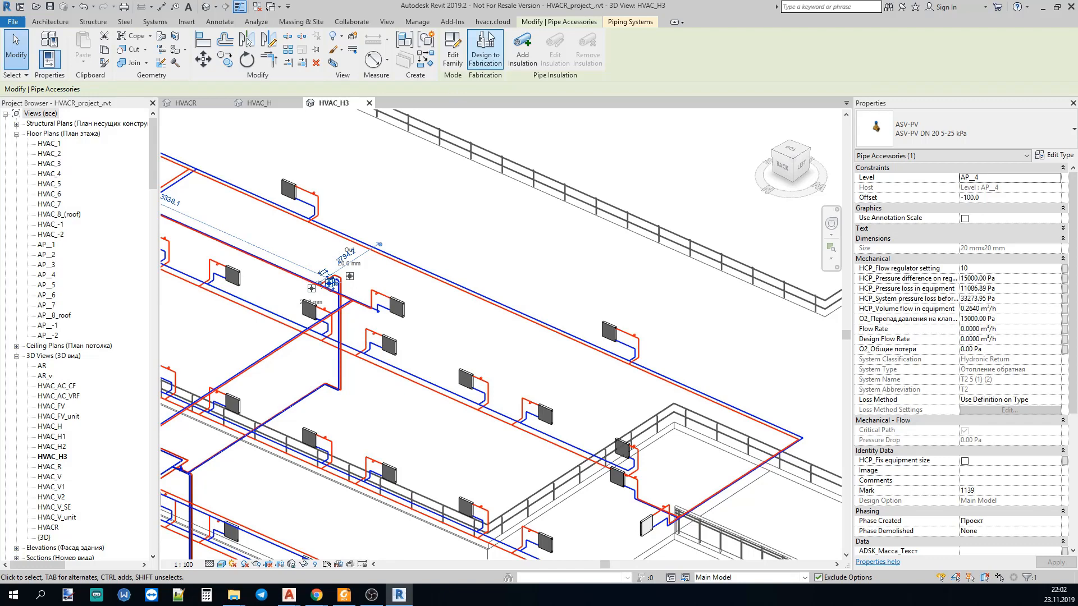
pyautogui.click(492, 21)
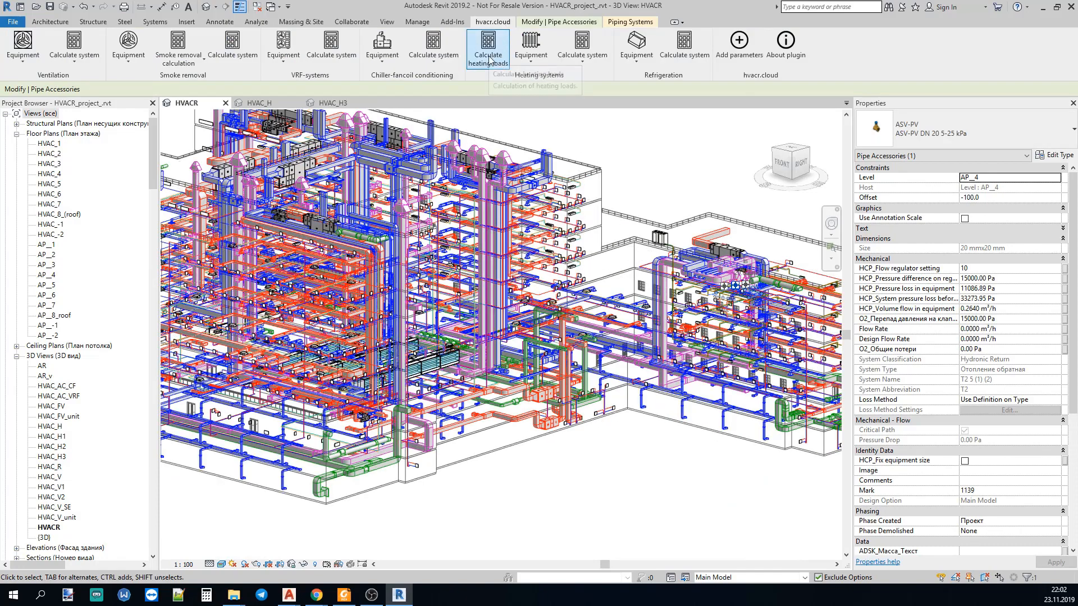
# Start a Radiators and convectors terminal selection with Hydraulic valve set to No
pyautogui.click(530, 45)
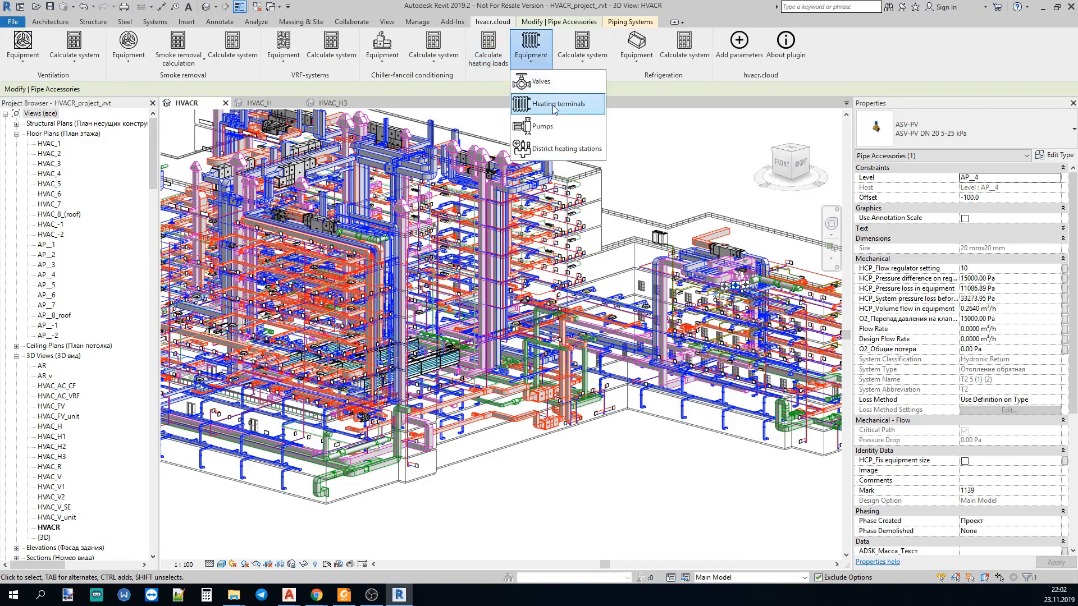
pyautogui.click(553, 103)
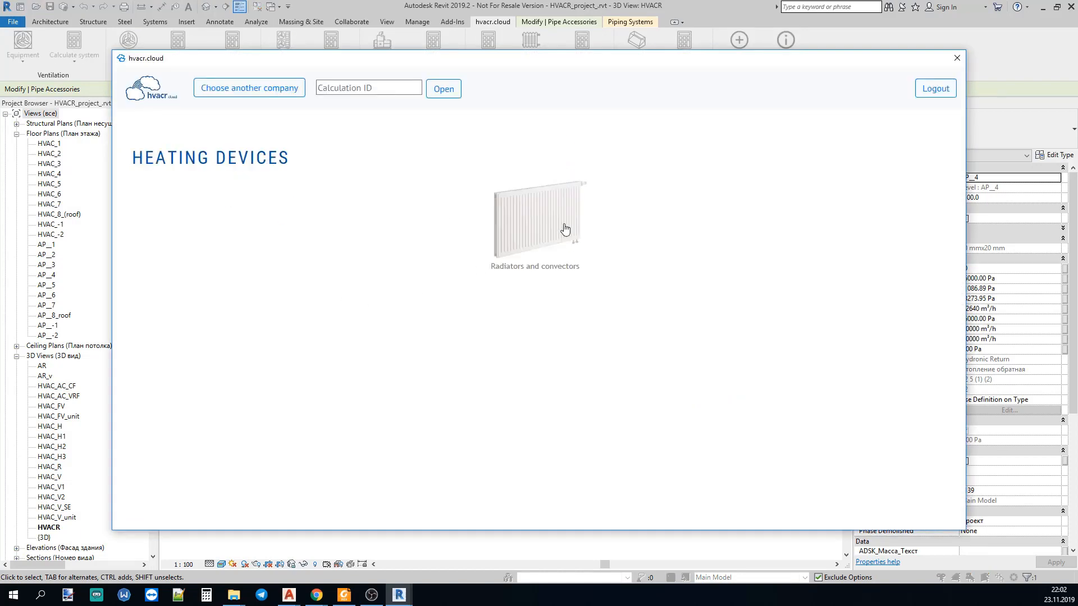
pyautogui.click(536, 220)
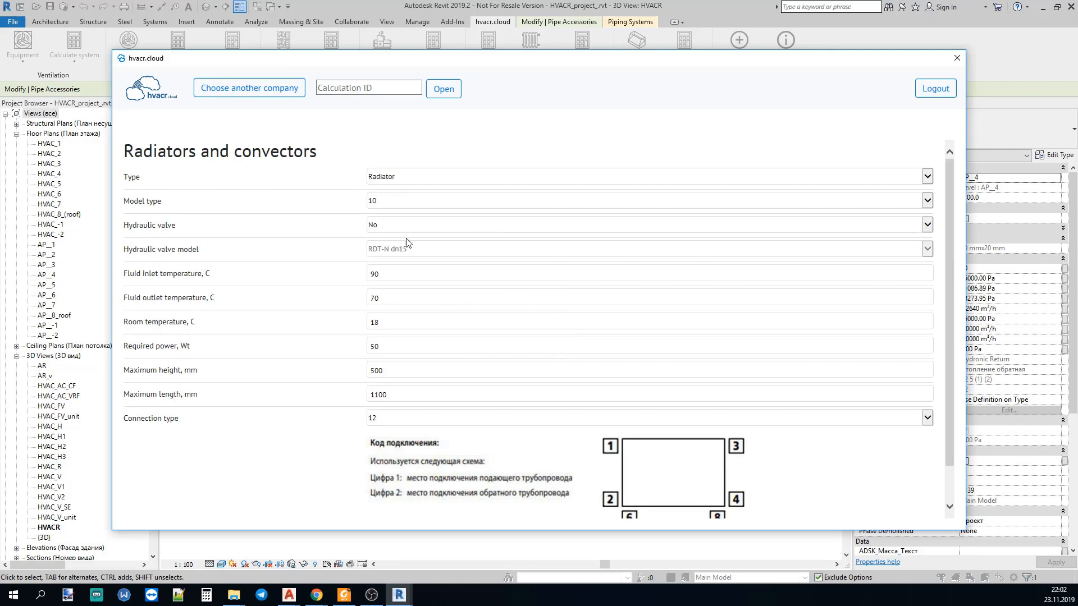
pyautogui.moveTo(448, 369)
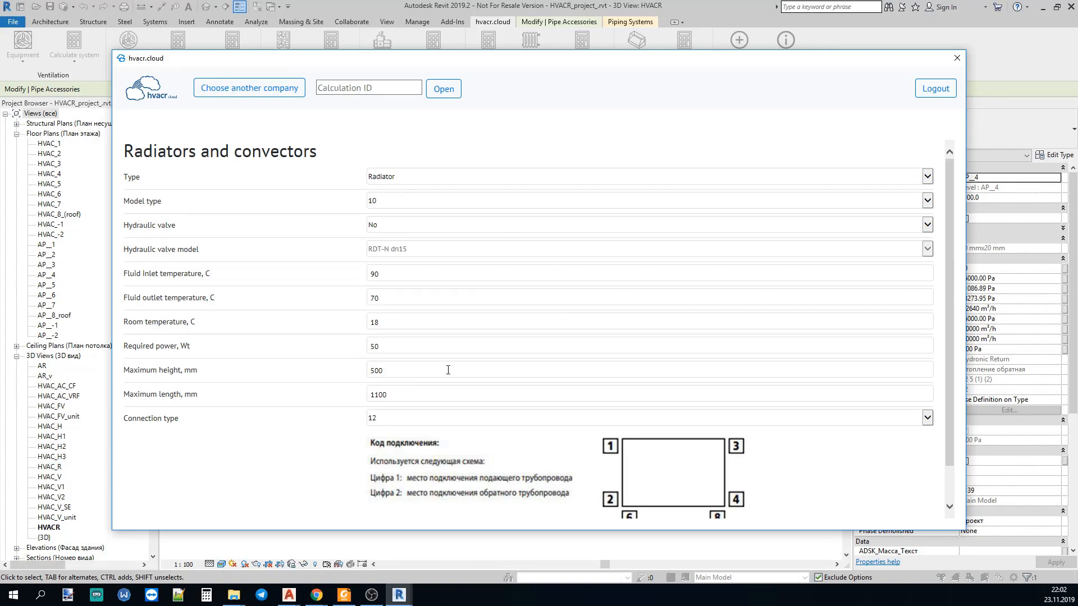
pyautogui.moveTo(169, 221)
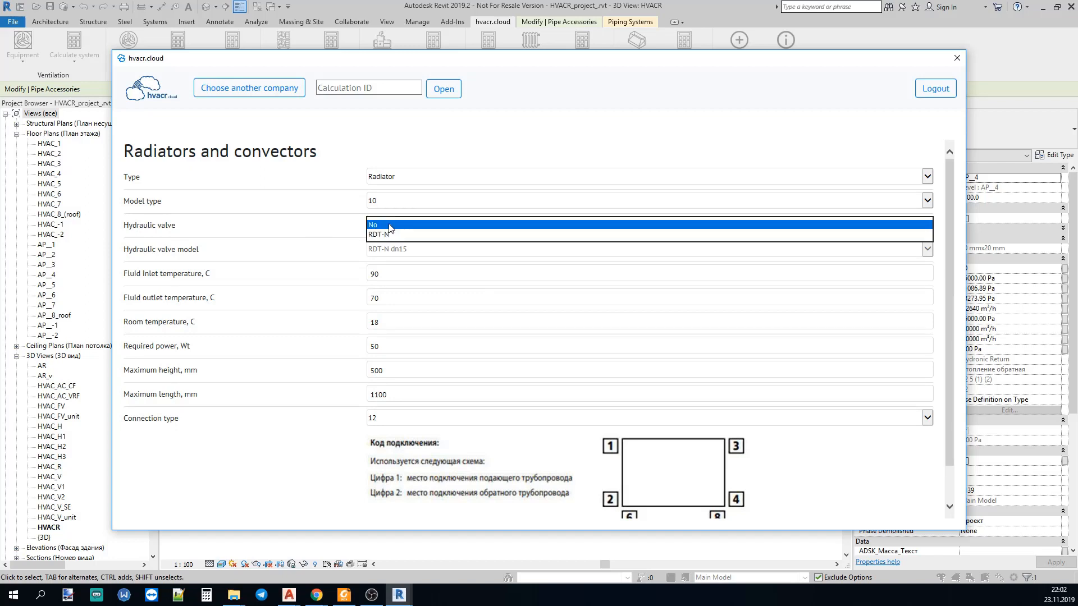
pyautogui.click(372, 225)
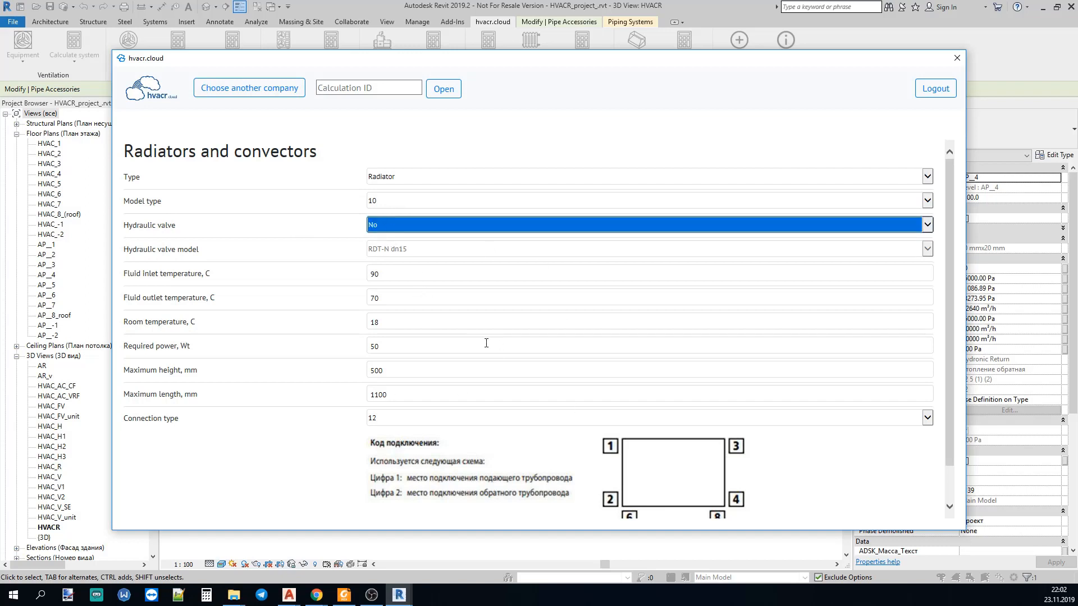
pyautogui.moveTo(537, 442)
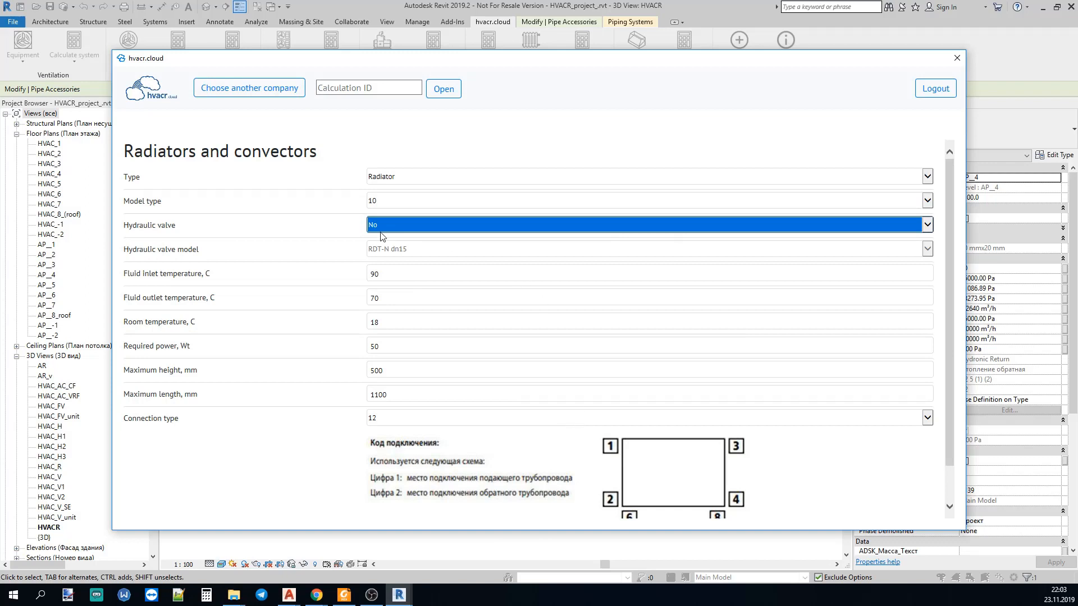
pyautogui.moveTo(635, 451)
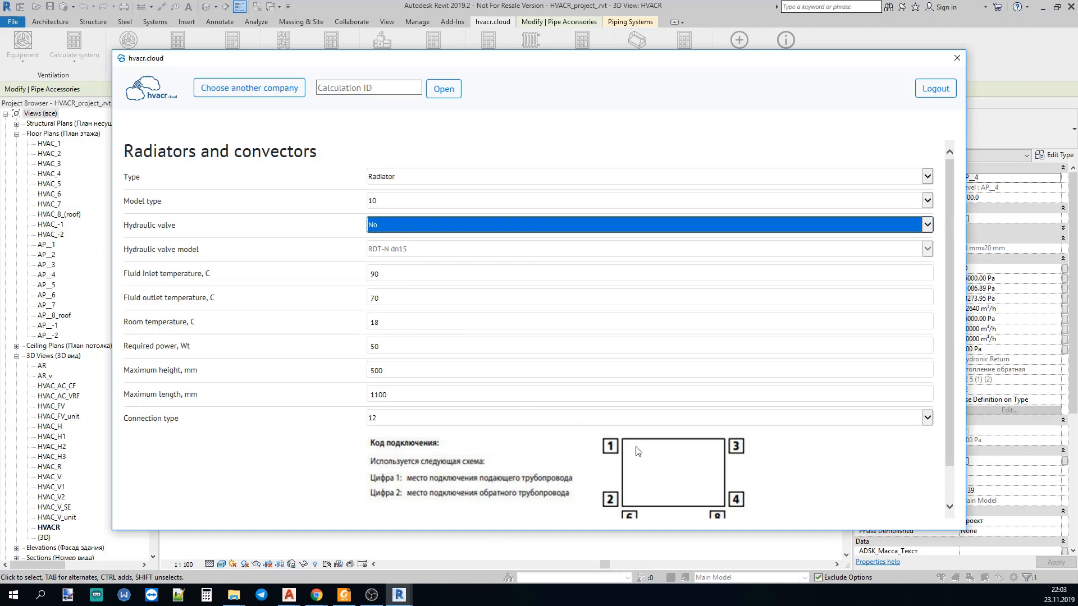
pyautogui.scroll(-3)
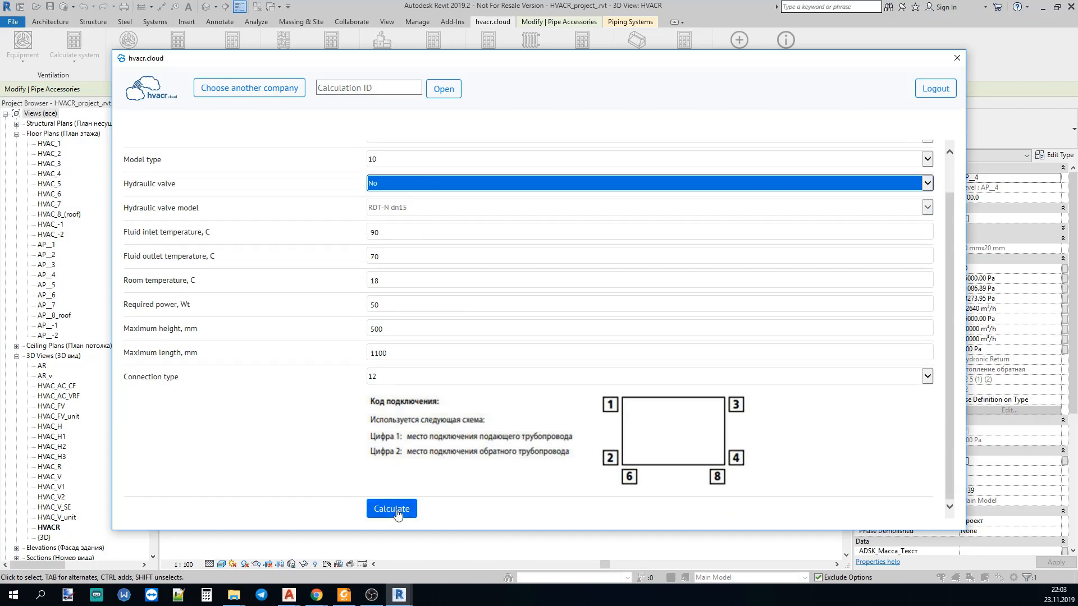
# Calculate the radiator, yielding a Kermi Therm X2 Profil-K 10 300/400 to place
pyautogui.click(391, 509)
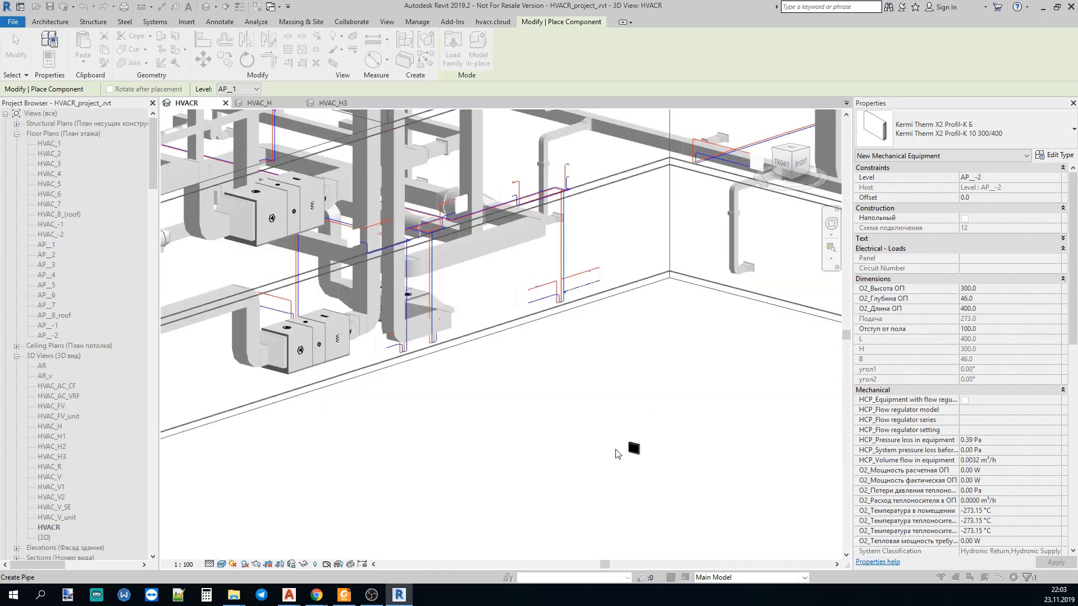
# Place the Kermi radiator on level AP__1 and select it, then show the HVAC_H view
pyautogui.click(632, 450)
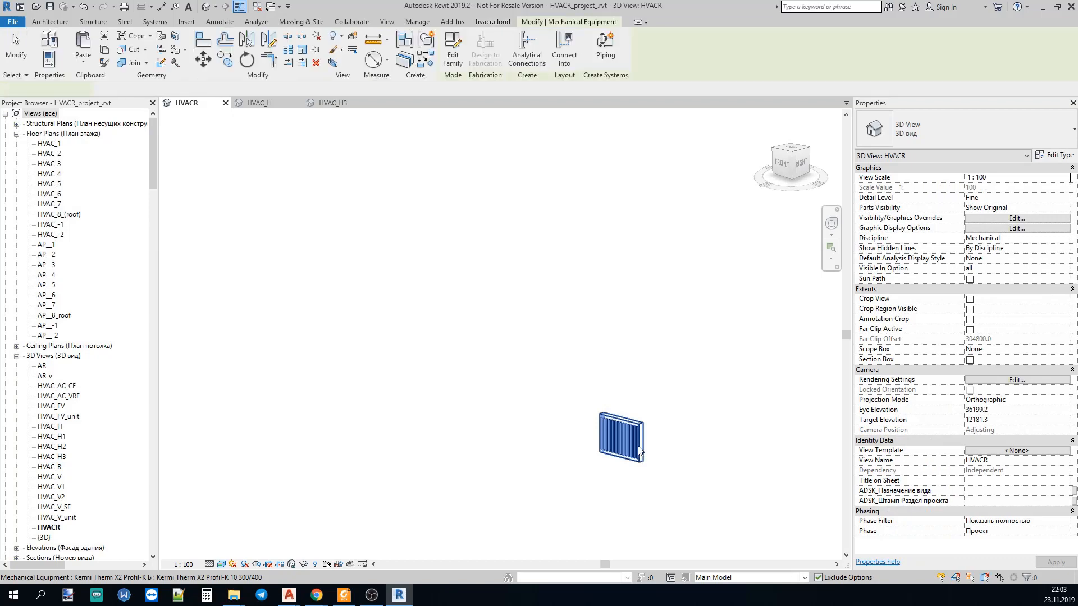
pyautogui.click(618, 436)
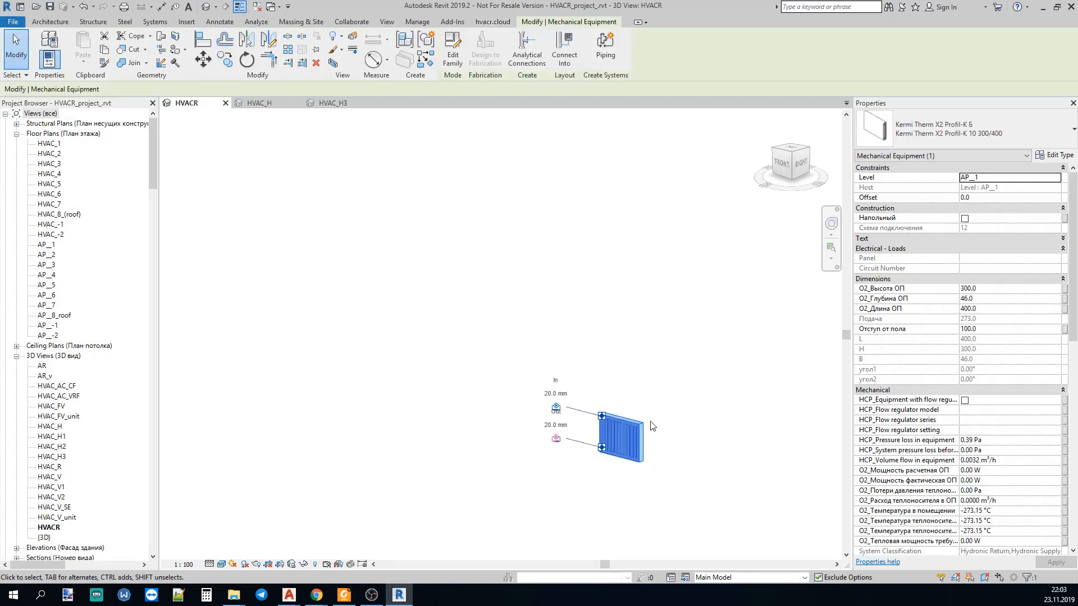
pyautogui.scroll(-3)
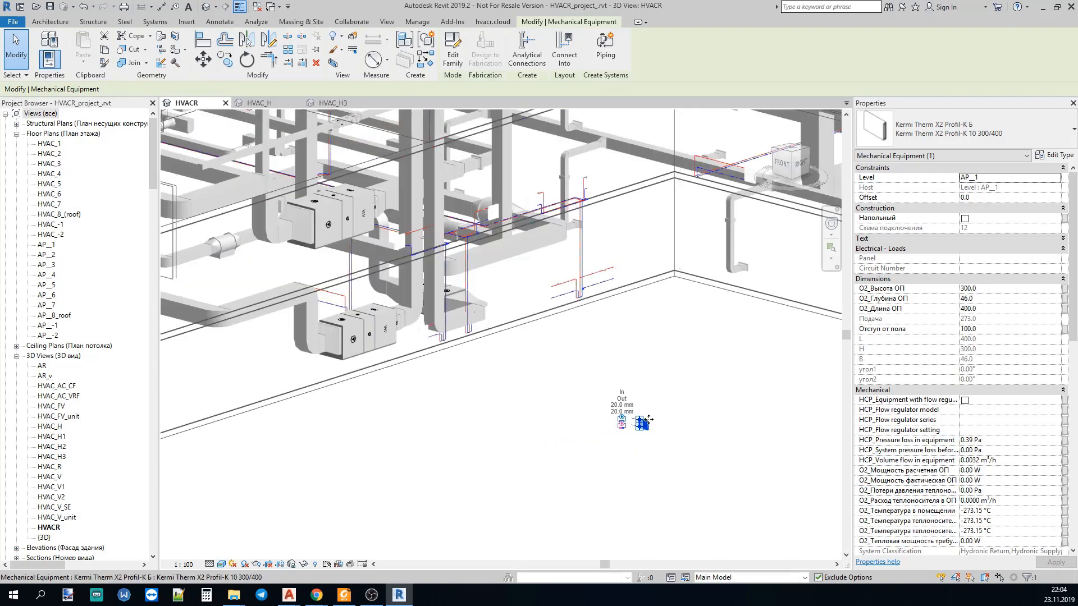
pyautogui.click(257, 102)
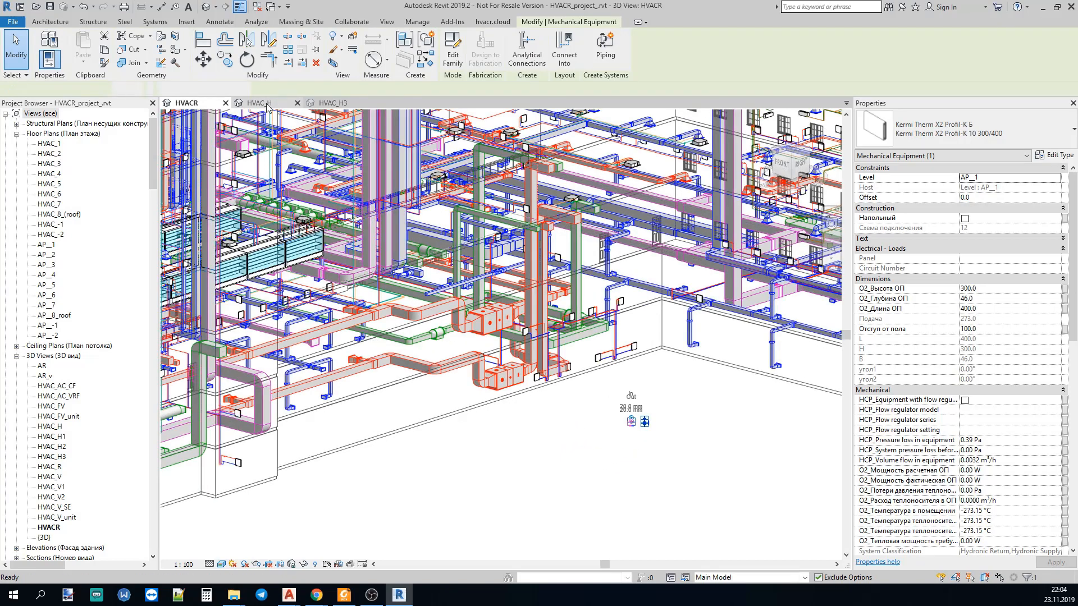
pyautogui.click(259, 102)
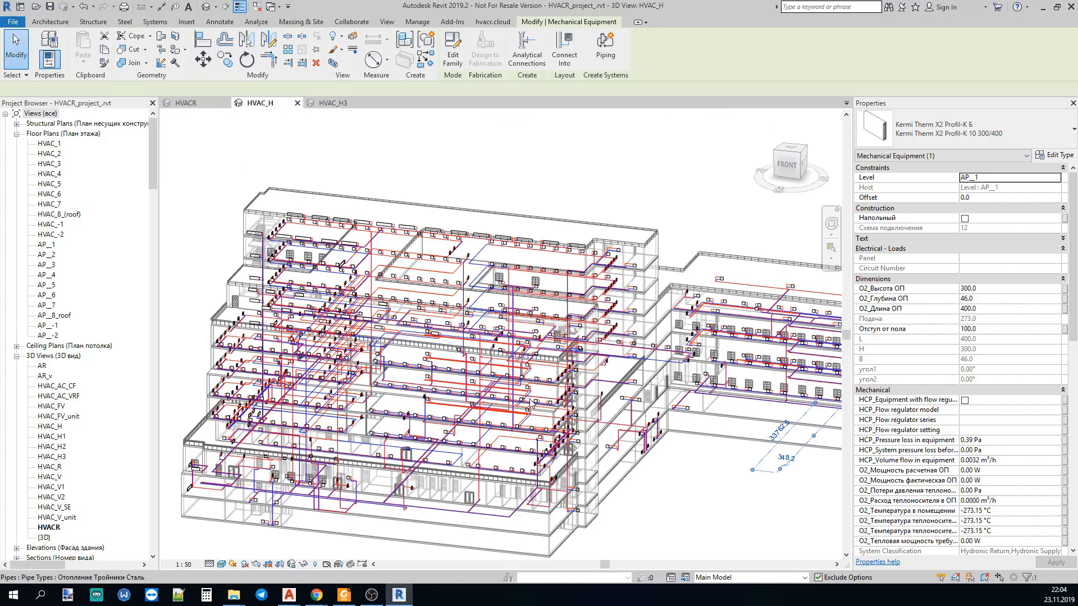